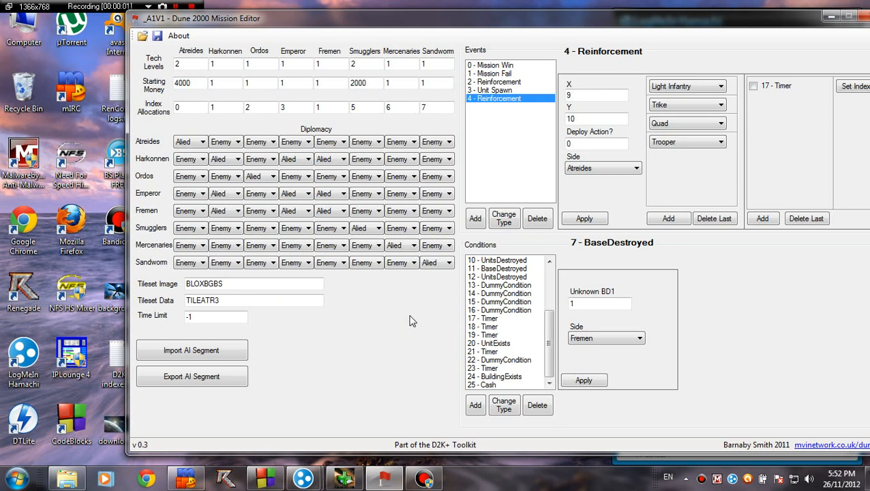
# Step: Add a sixth event to mission A1V1 and change its type to Reveal Map
pyautogui.scroll(3)
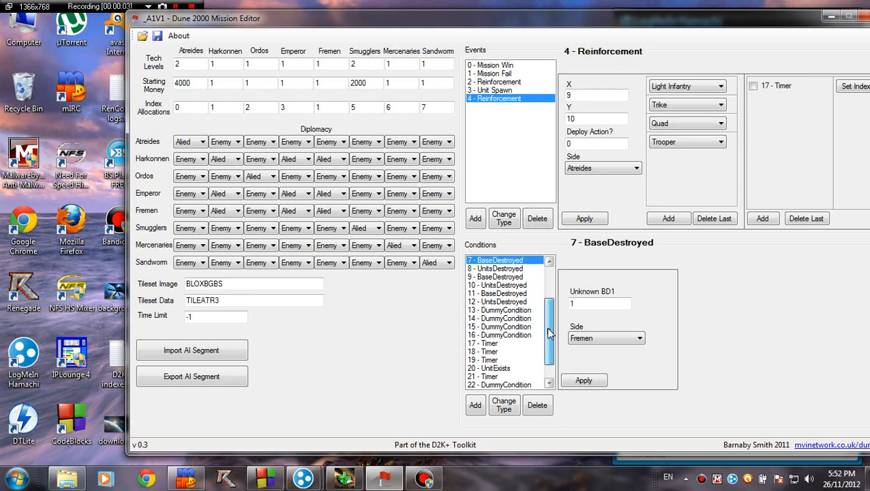
pyautogui.scroll(3)
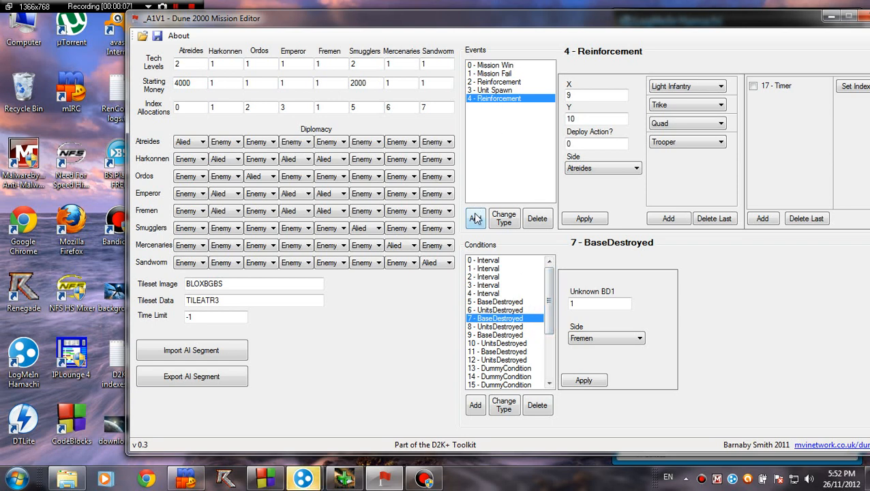
pyautogui.click(475, 219)
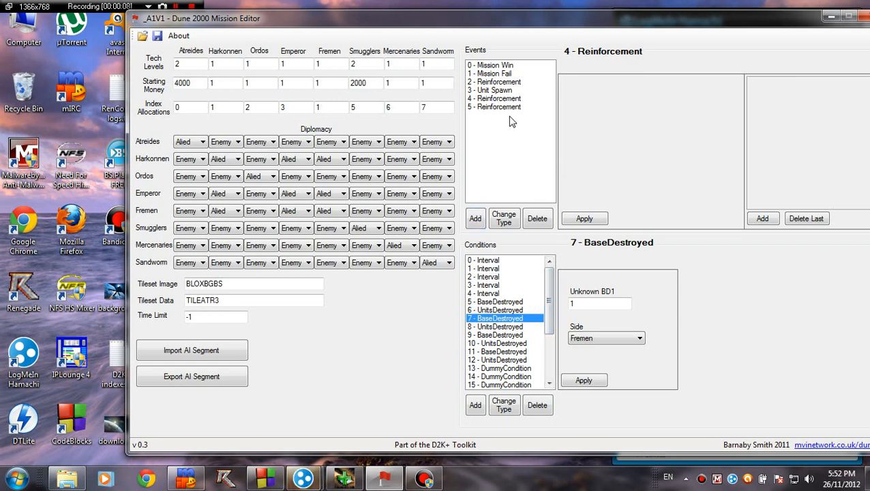
pyautogui.click(503, 218)
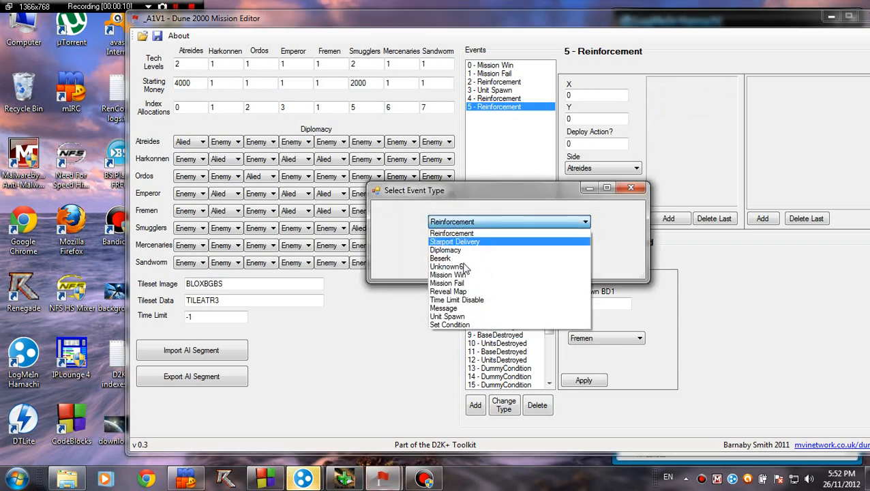
pyautogui.moveTo(468, 291)
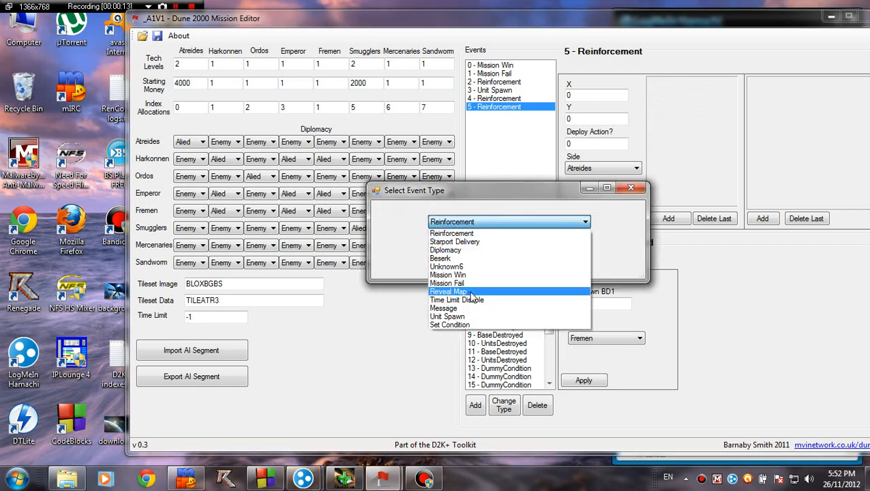
pyautogui.moveTo(463, 292)
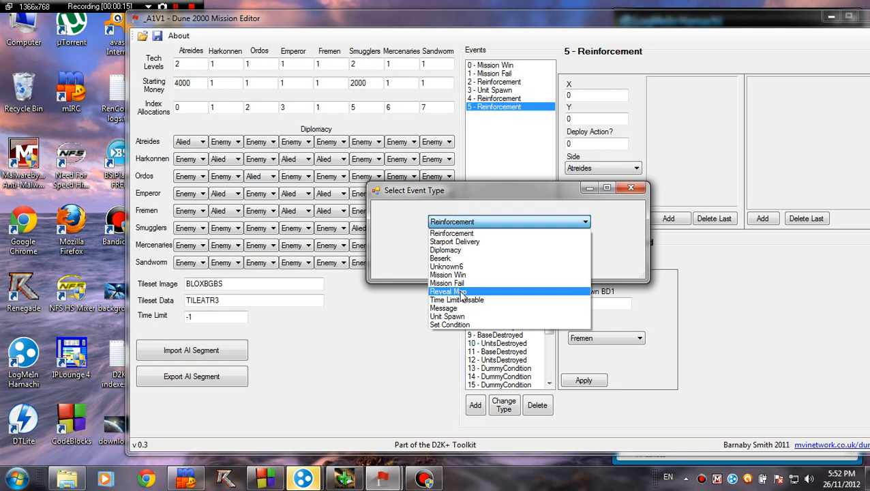
pyautogui.click(448, 291)
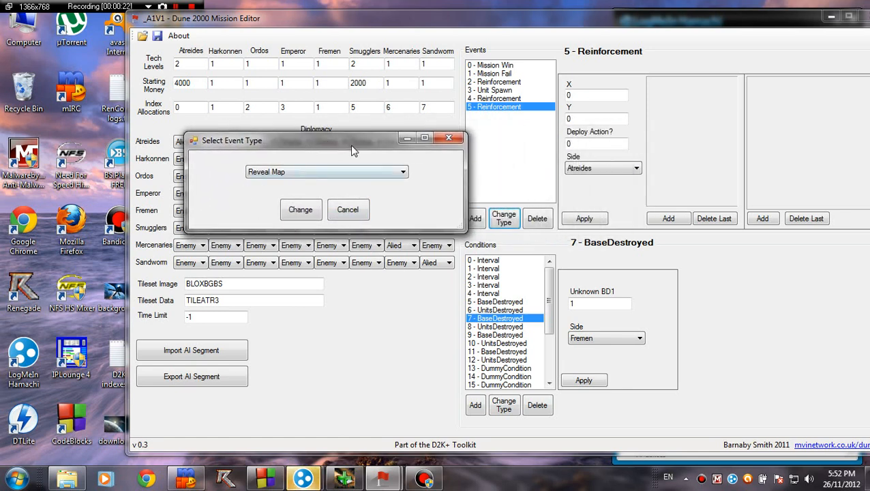
pyautogui.moveTo(292, 150)
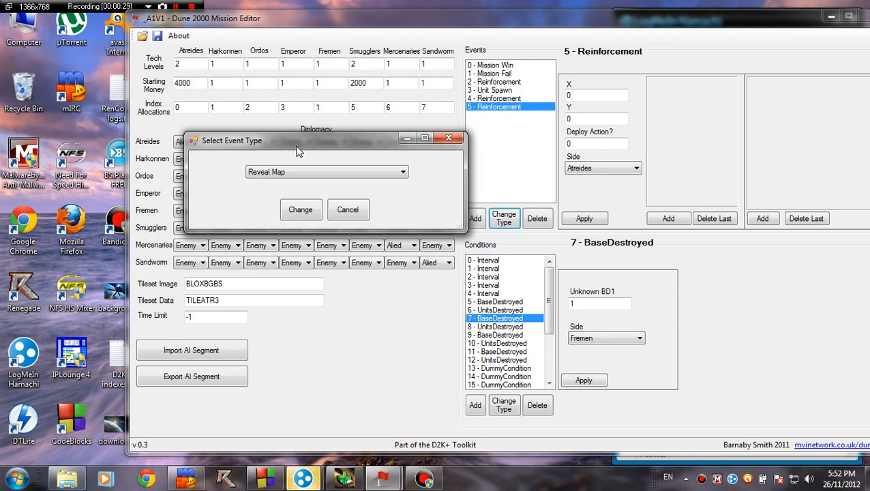
pyautogui.moveTo(214, 224)
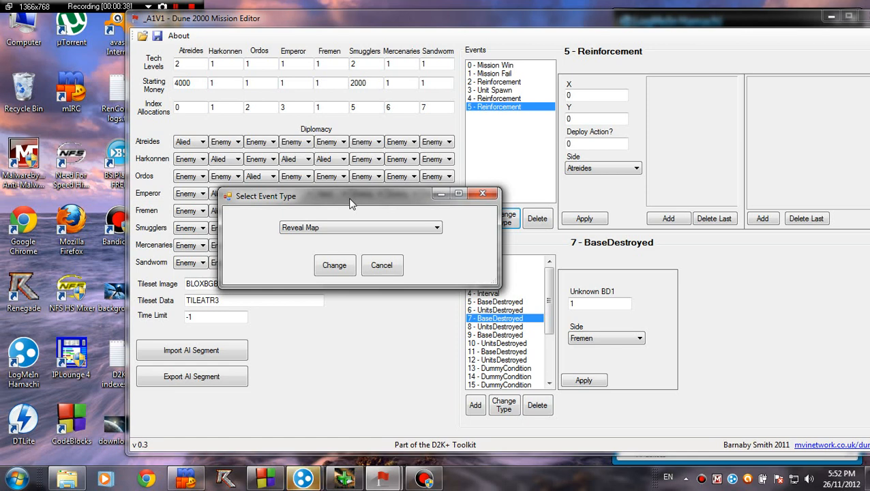
pyautogui.moveTo(351, 196); pyautogui.dragTo(372, 192)
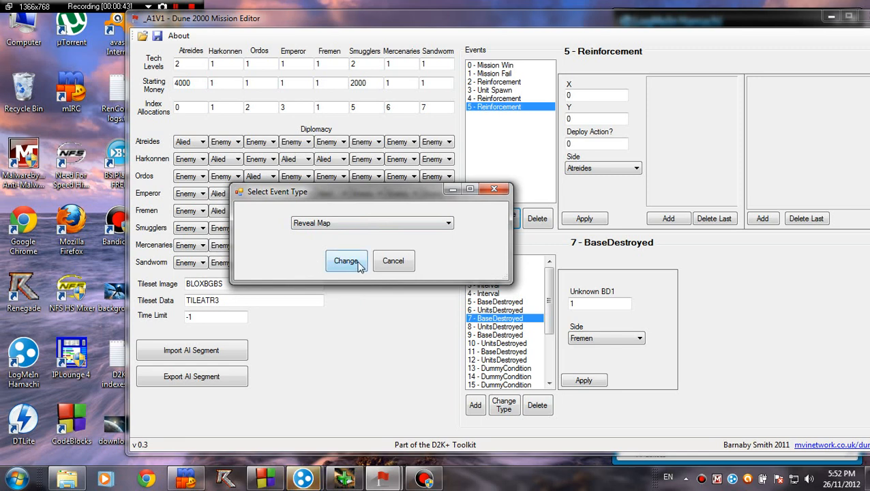
pyautogui.click(345, 261)
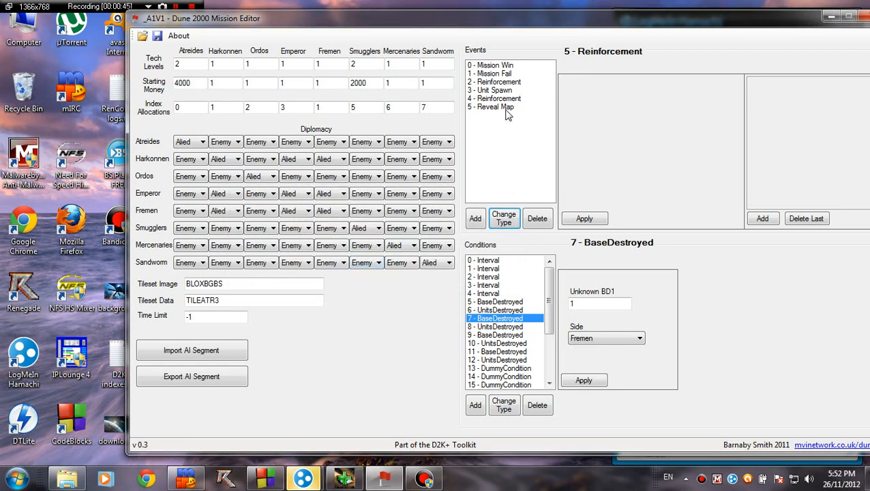
# Step: With the Reveal Map event selected, start the Campaign Map Editor from the D2K+ Launcher and open A1V1.MAP
pyautogui.click(495, 107)
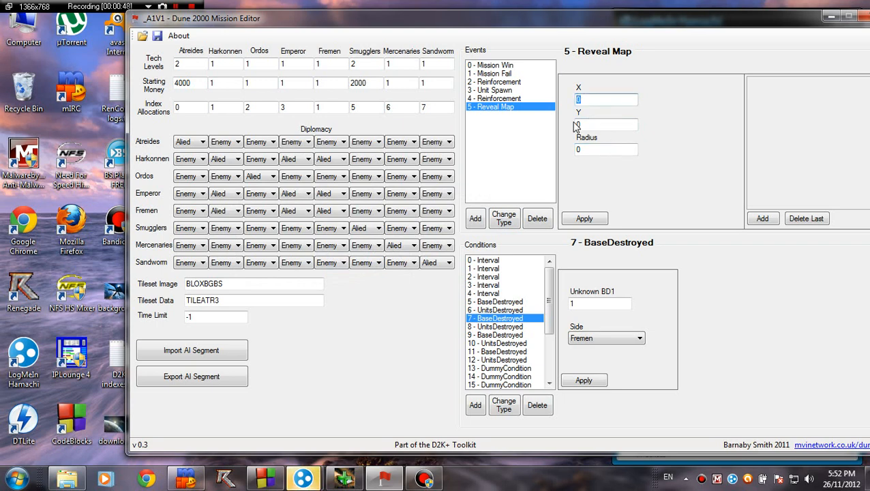
pyautogui.click(605, 124)
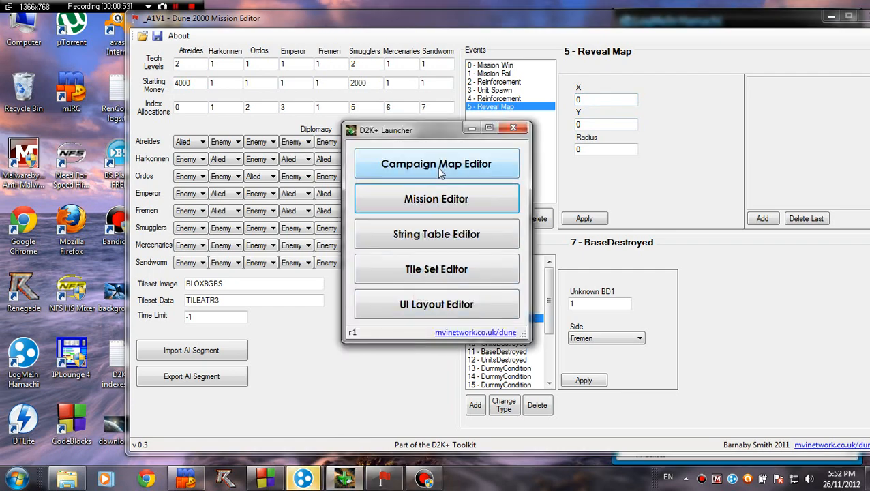
pyautogui.click(437, 163)
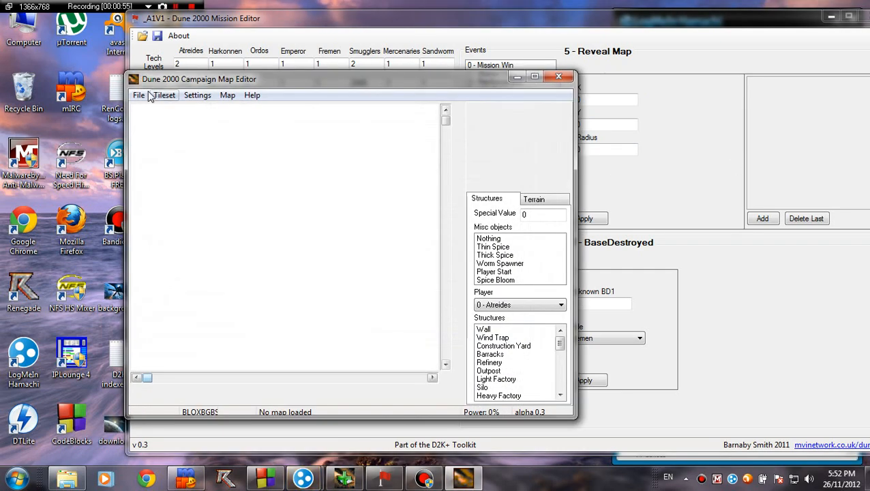
pyautogui.click(139, 95)
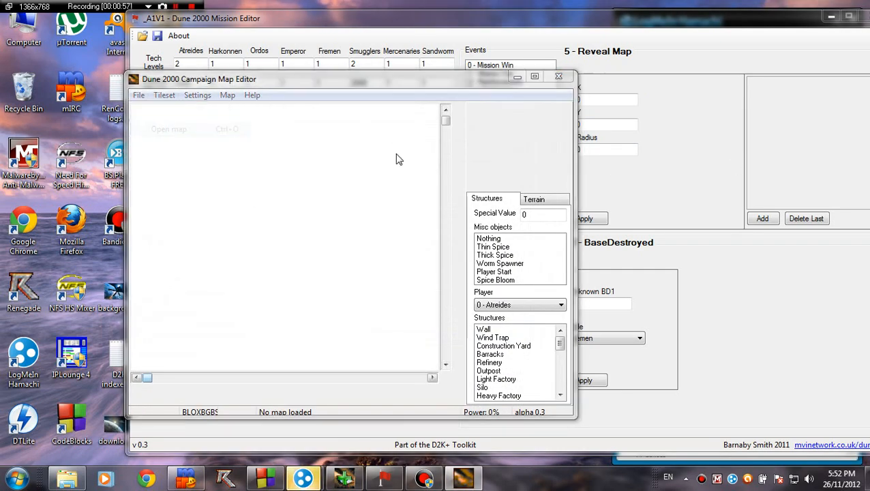
pyautogui.click(168, 129)
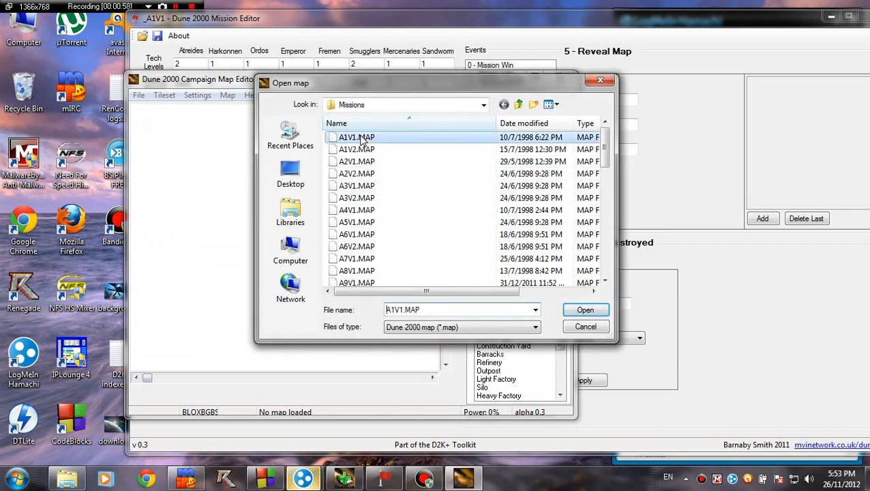
pyautogui.click(584, 309)
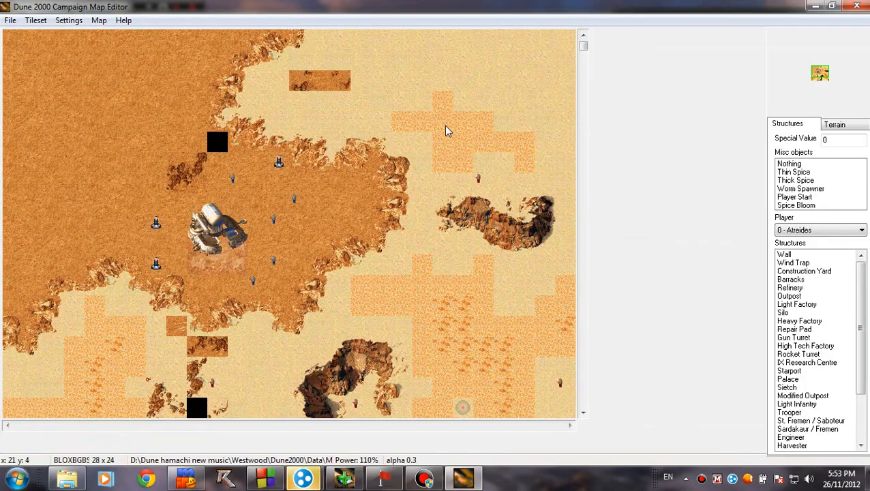
# Step: Locate tile X 4, Y 5 on the map and give the Reveal Map event X 4, Y 5, radius 5
pyautogui.scroll(-3)
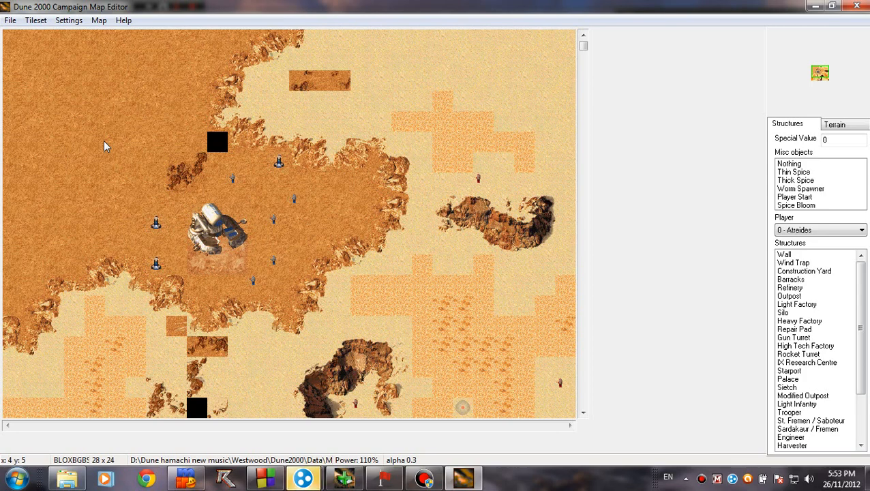
pyautogui.moveTo(358, 341)
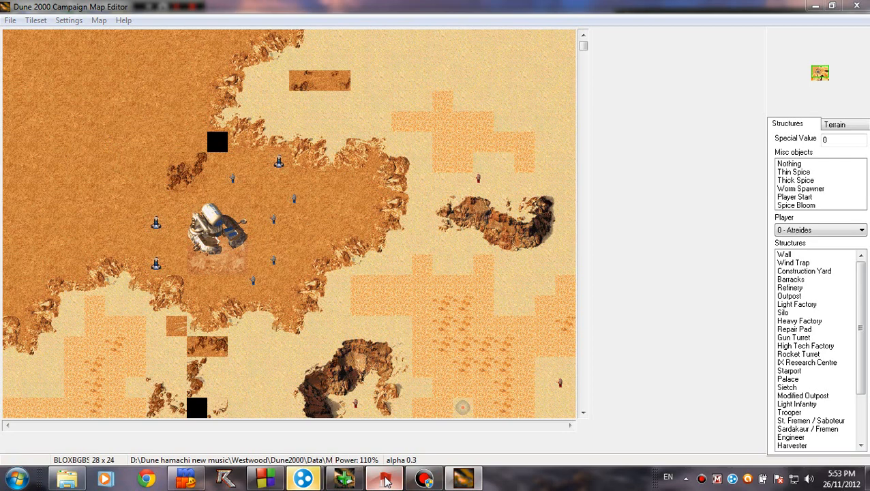
pyautogui.click(384, 478)
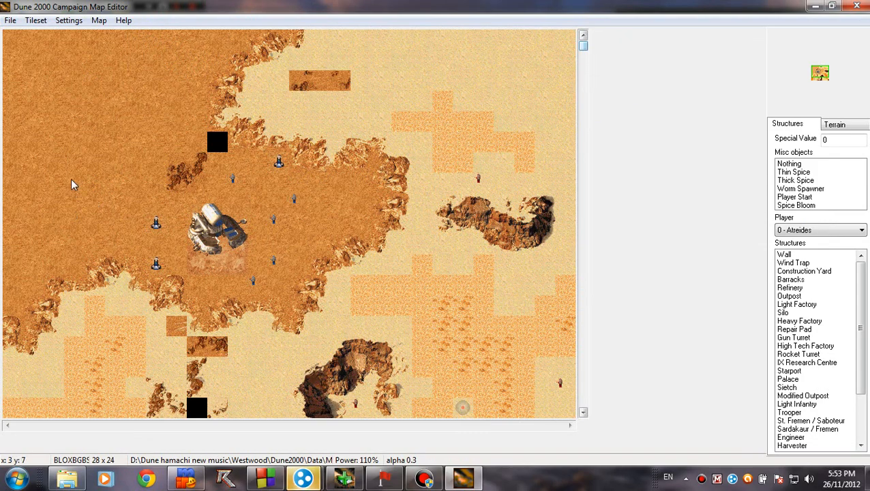
pyautogui.moveTo(77, 149)
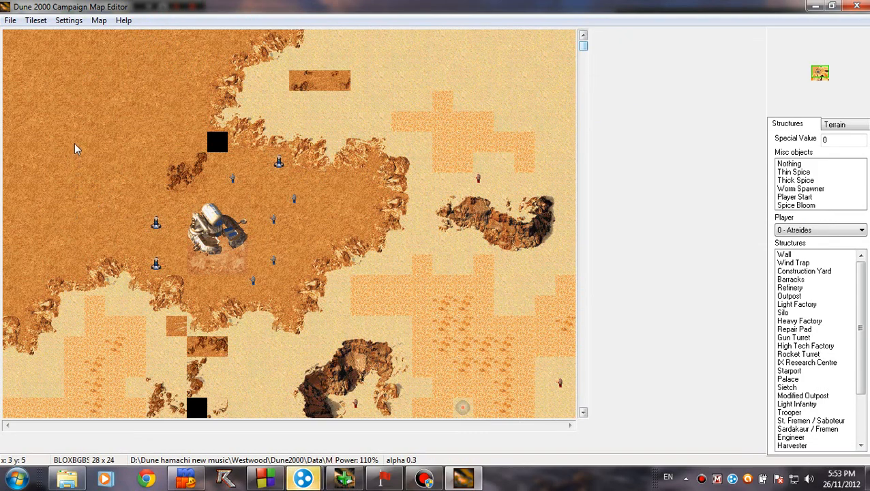
pyautogui.moveTo(81, 54)
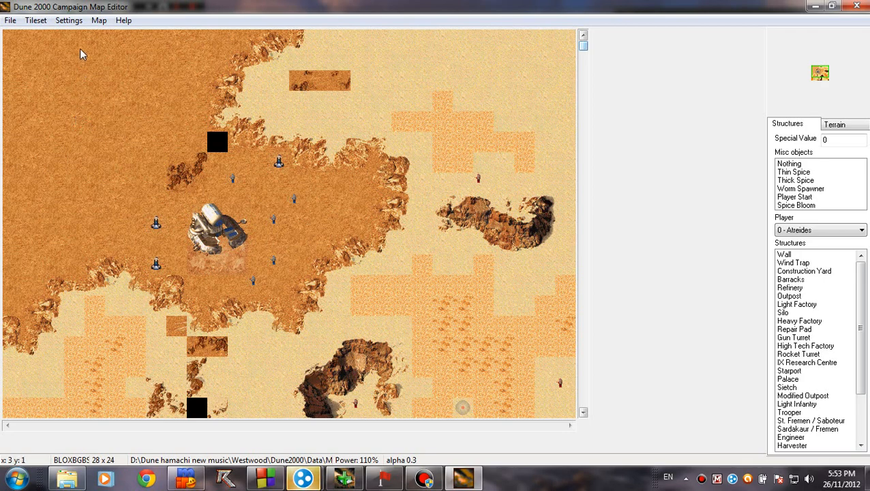
pyautogui.moveTo(80, 117)
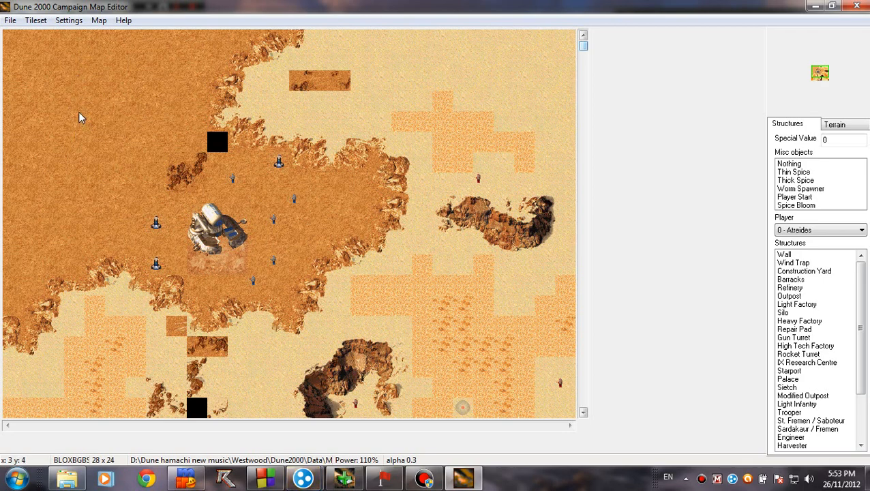
pyautogui.moveTo(92, 58)
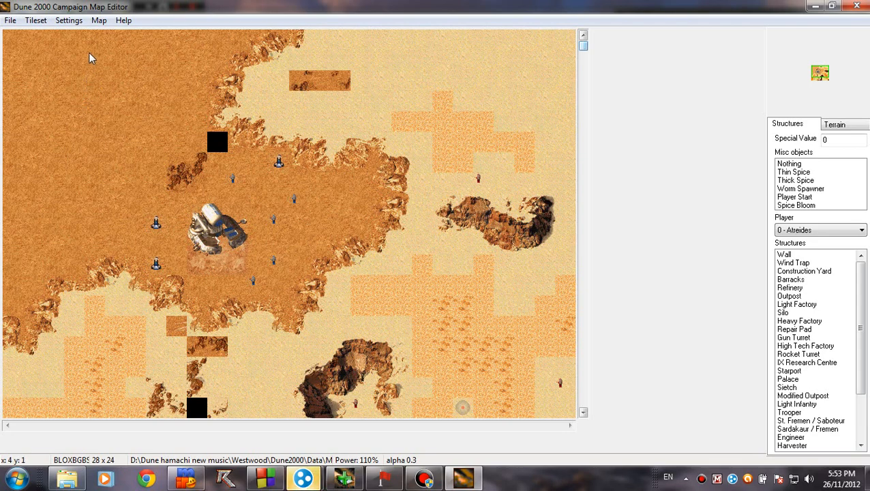
pyautogui.moveTo(302, 349)
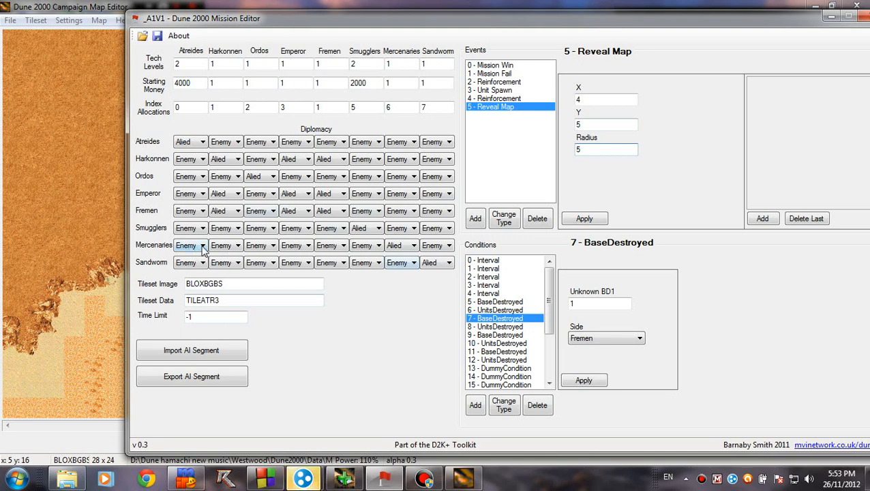
pyautogui.moveTo(631, 225)
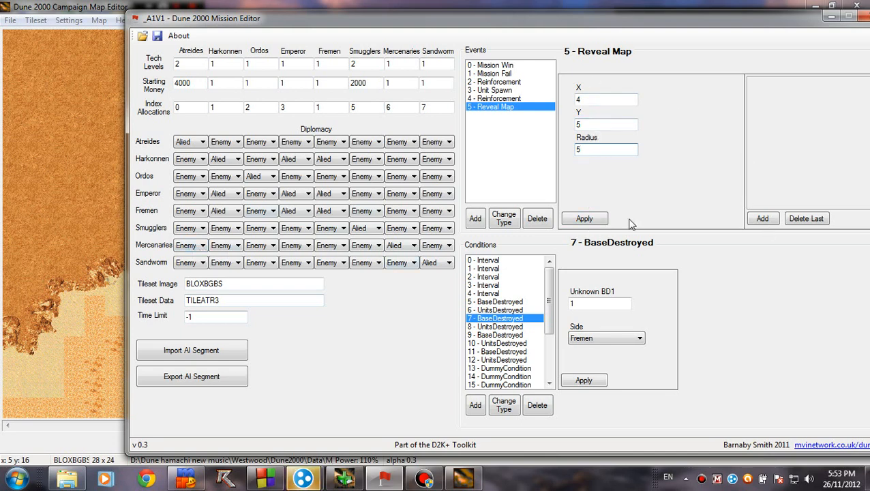
pyautogui.scroll(-3)
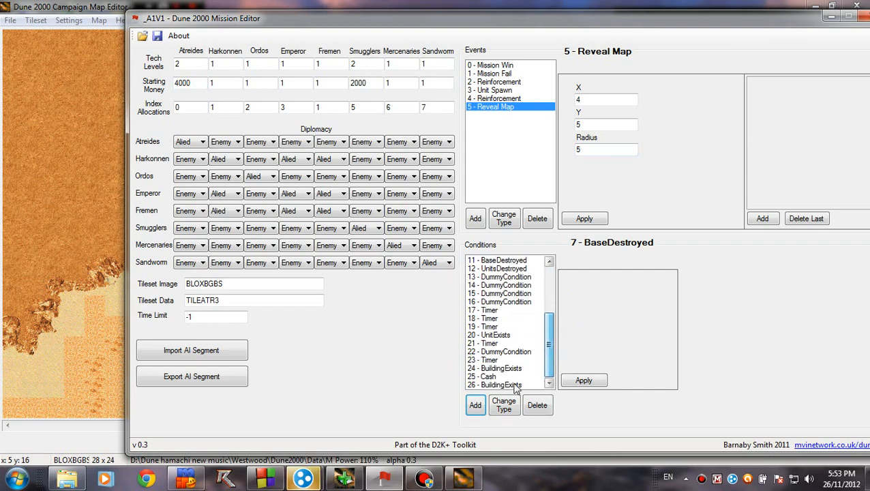
# Step: Convert condition 26 into a Timer with time 1 and an = comparison
pyautogui.click(504, 405)
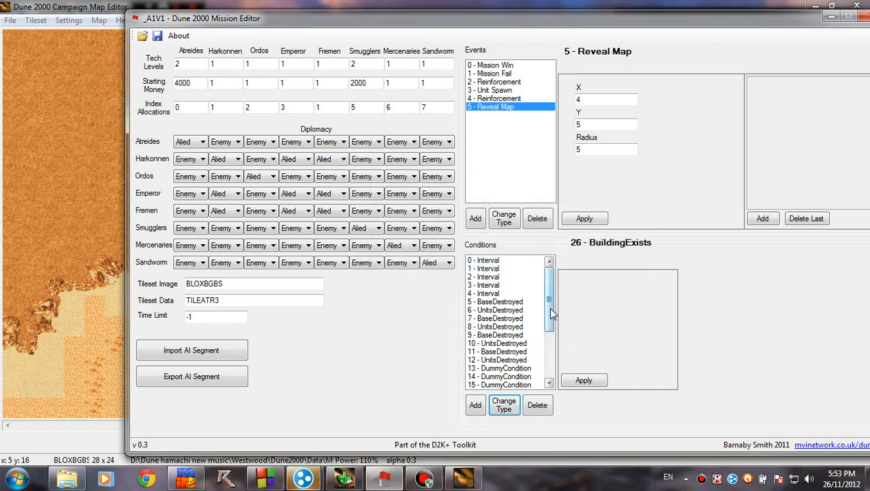
pyautogui.scroll(-3)
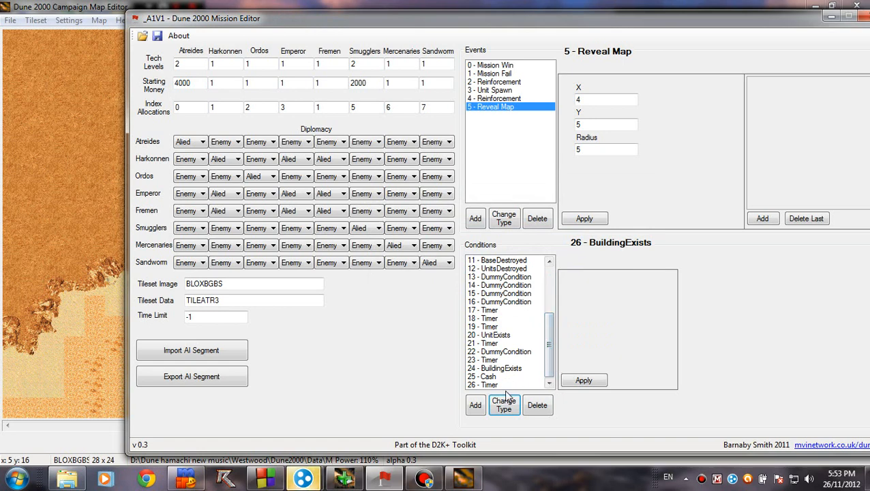
pyautogui.click(491, 384)
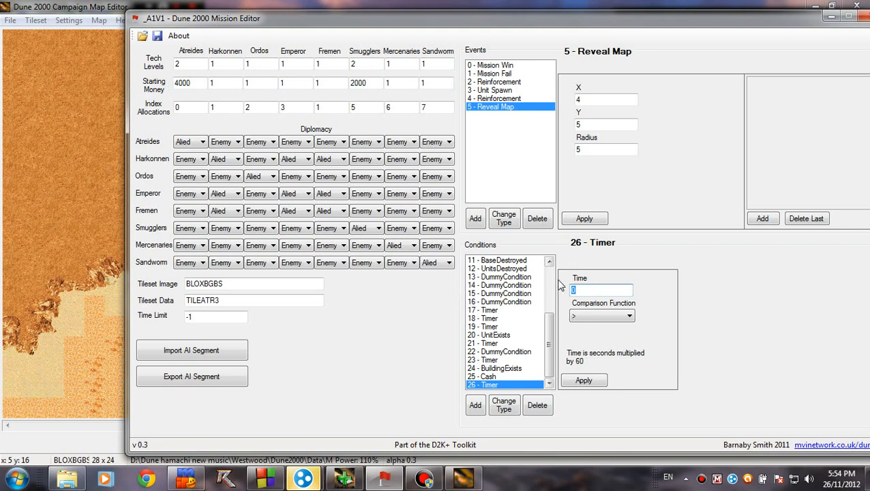
pyautogui.click(628, 315)
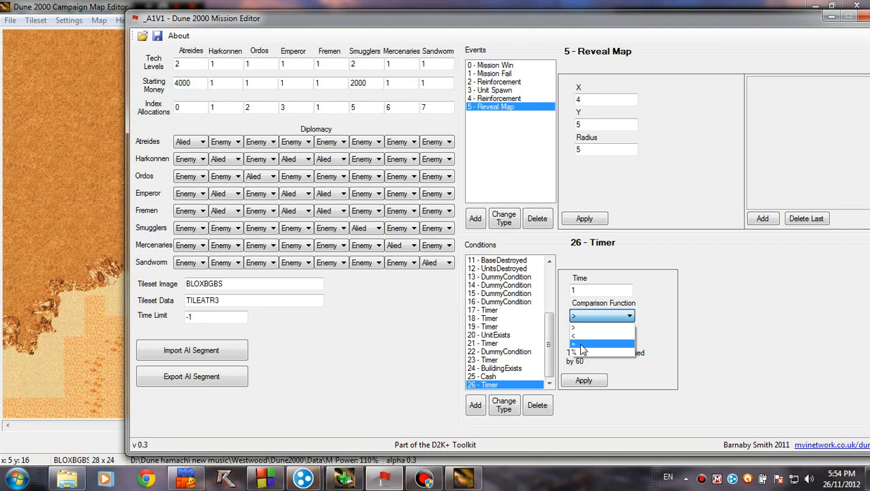
pyautogui.click(602, 335)
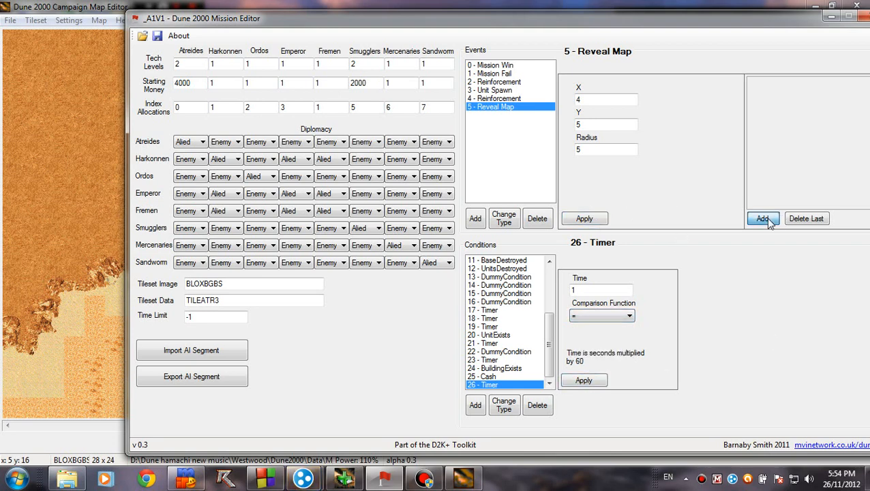
# Step: Map the Reveal Map event to condition 1, apply, and verify its Y and radius values
pyautogui.click(761, 218)
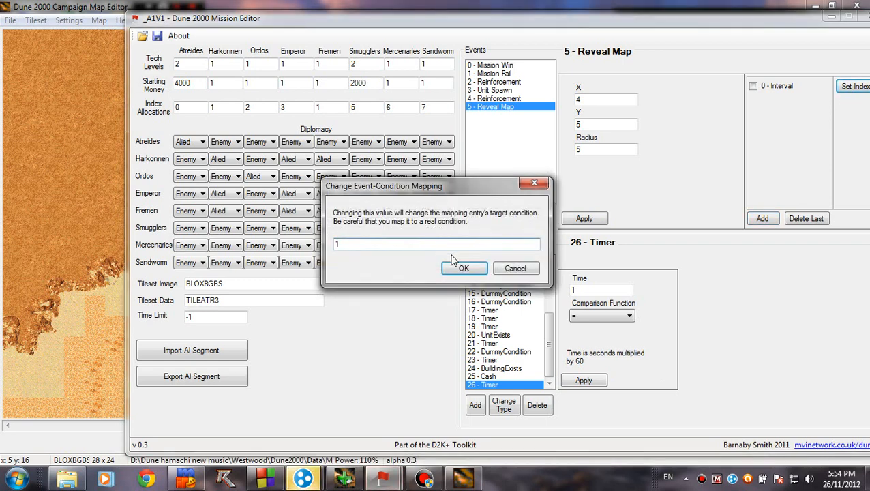
pyautogui.click(463, 268)
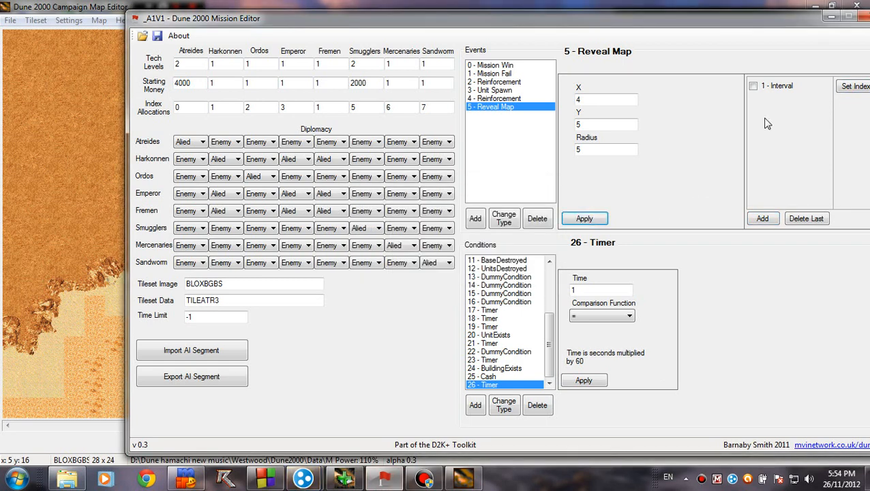
pyautogui.click(606, 124)
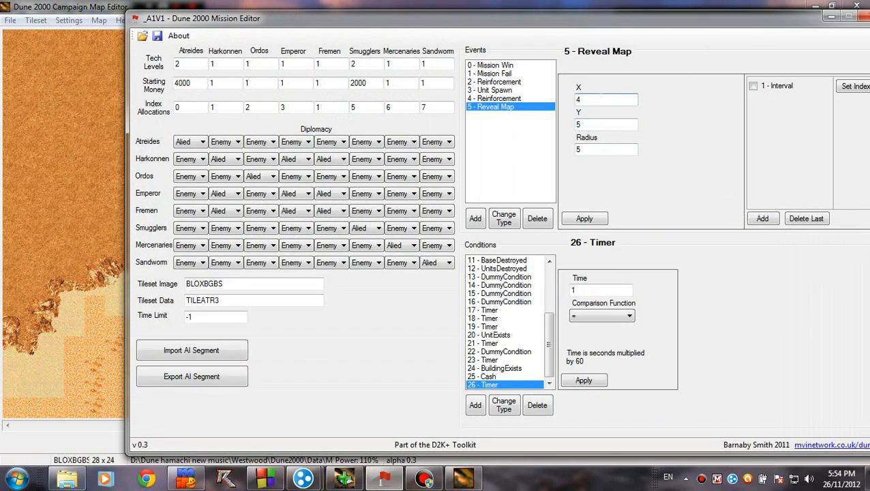
pyautogui.click(606, 125)
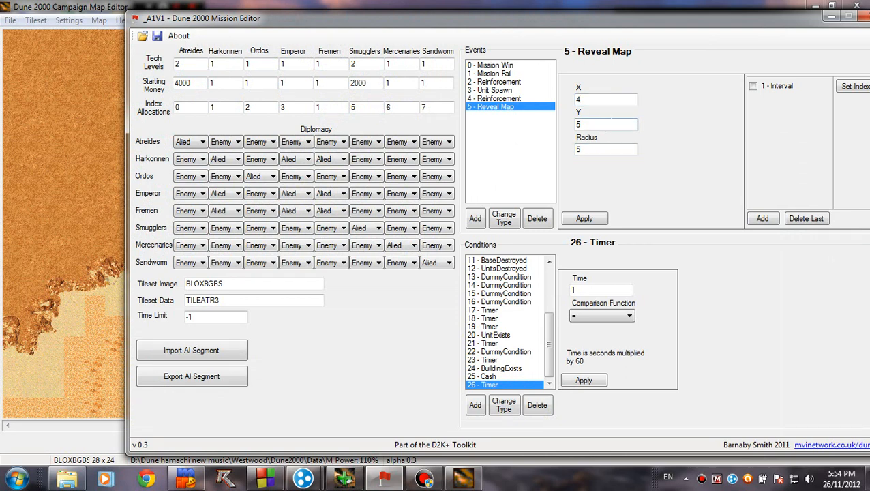
pyautogui.click(606, 149)
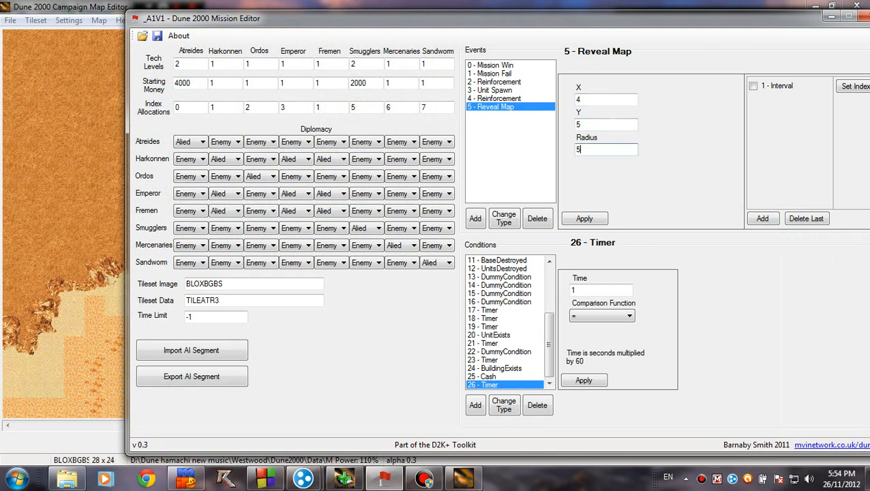